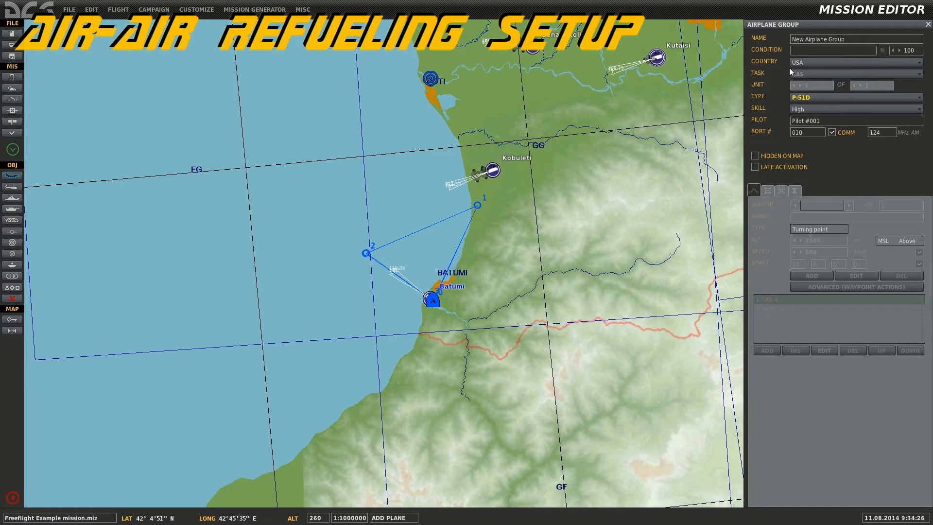
# - Make the group a KC-135 with the Refueling task and name it Refueling Tanker
pyautogui.click(855, 97)
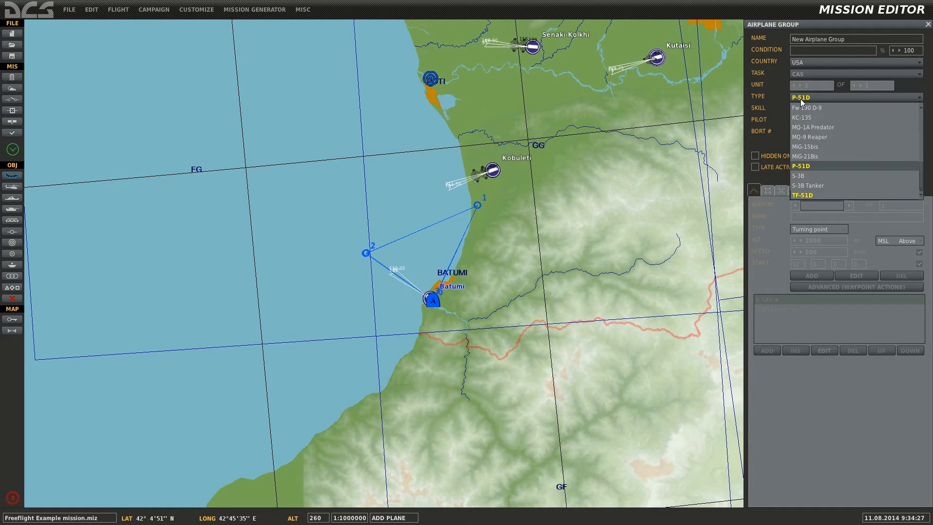
pyautogui.click(802, 117)
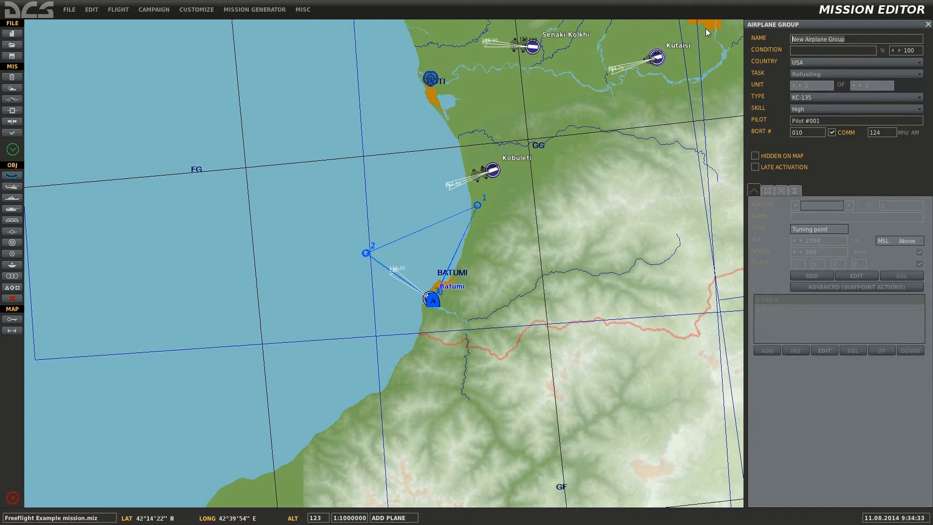
pyautogui.write('Refueling')
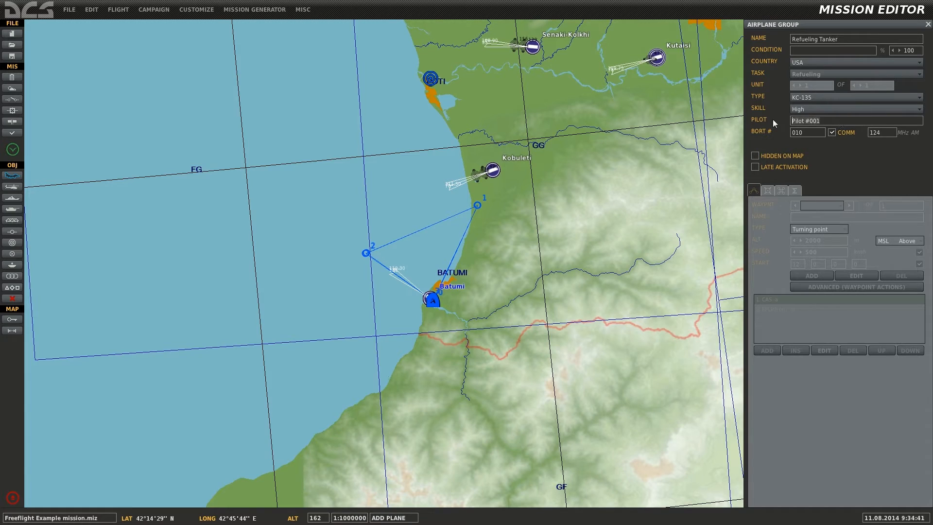
# - Name the pilot Tanker and extend the route with another waypoint over the sea
pyautogui.write('Tanker')
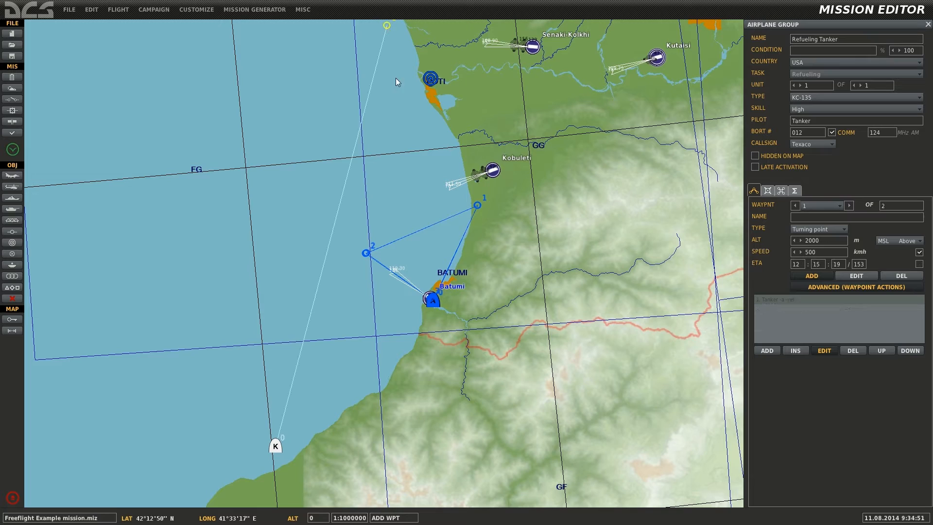
pyautogui.click(404, 443)
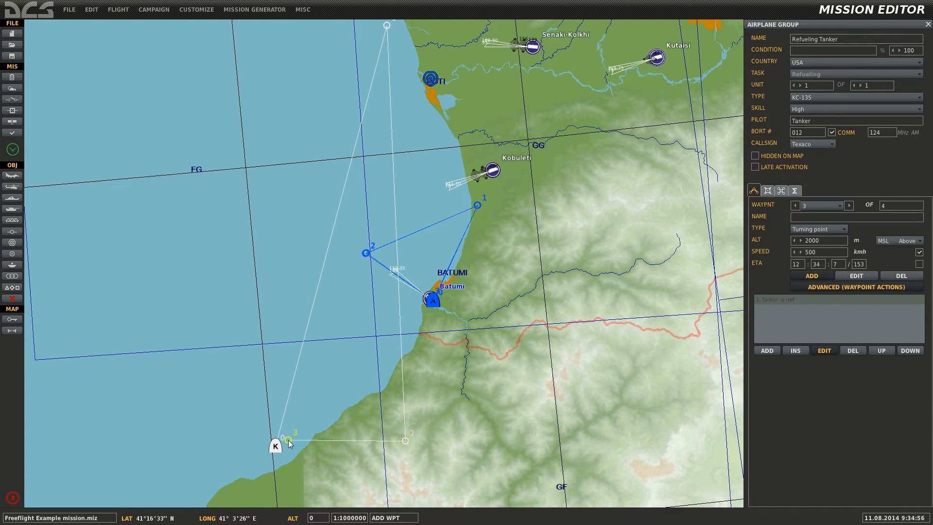
pyautogui.moveTo(651, 275)
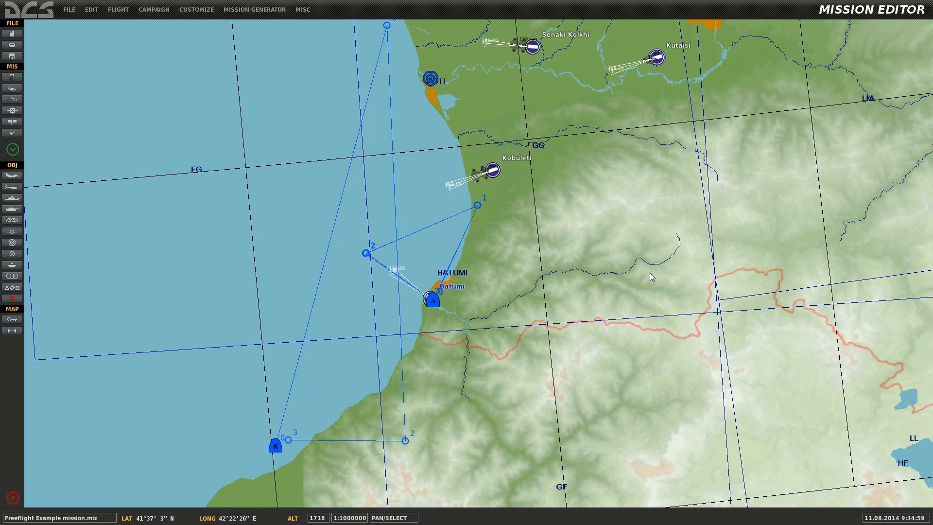
# - Add a Set Frequency 131 MHz AM action to the tanker's starting waypoint
pyautogui.click(275, 446)
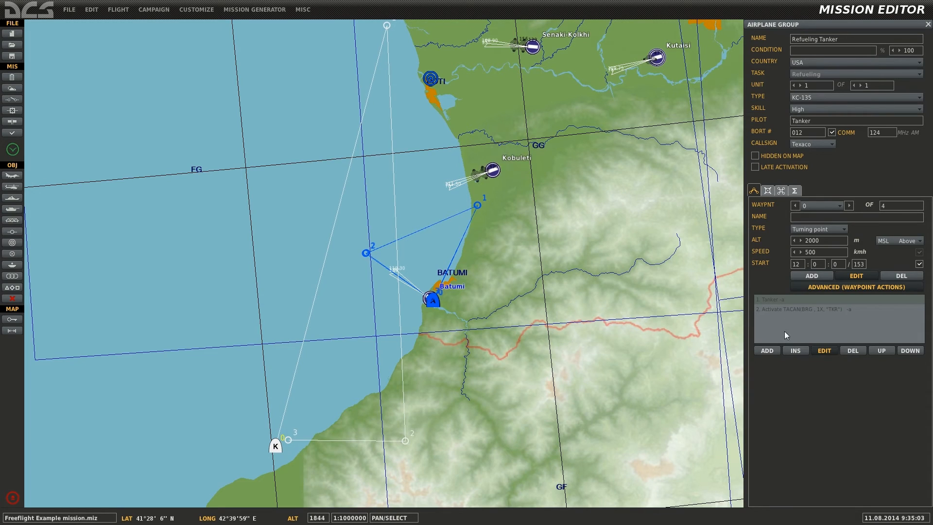
pyautogui.click(767, 350)
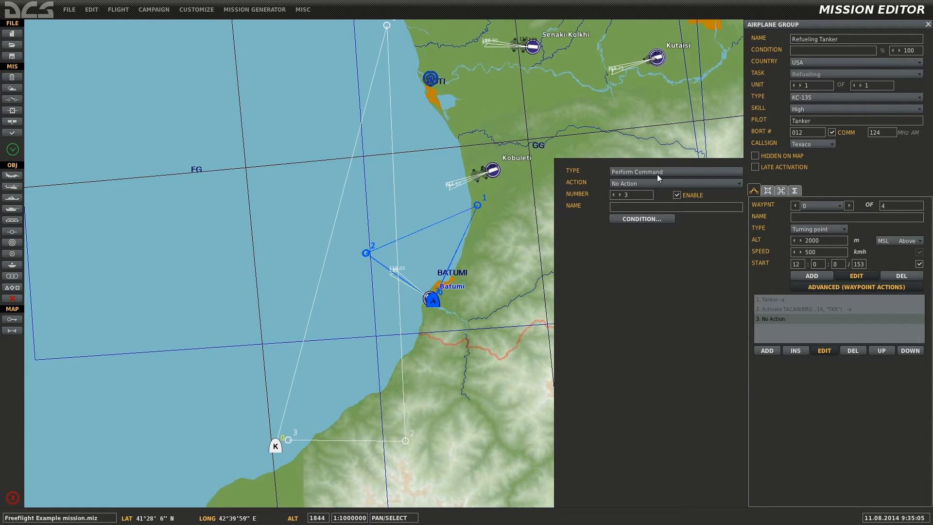
pyautogui.click(676, 171)
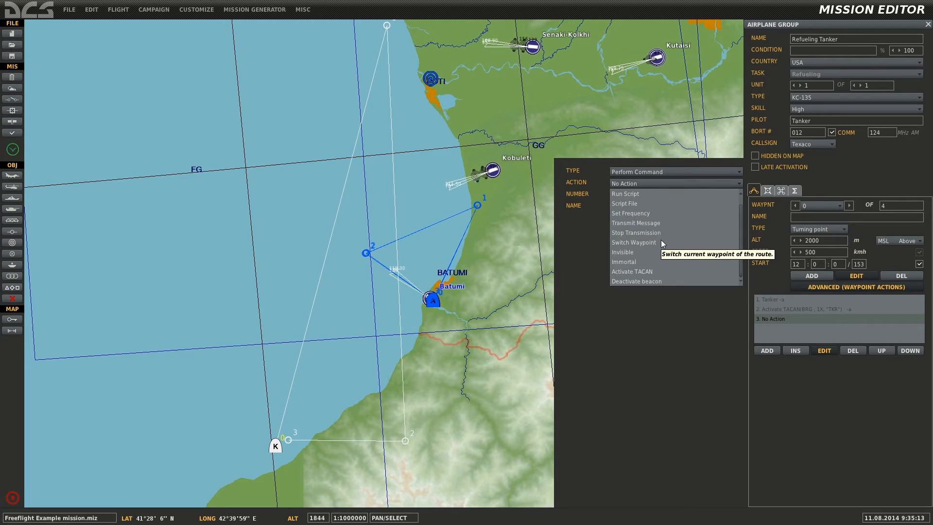
pyautogui.click(630, 212)
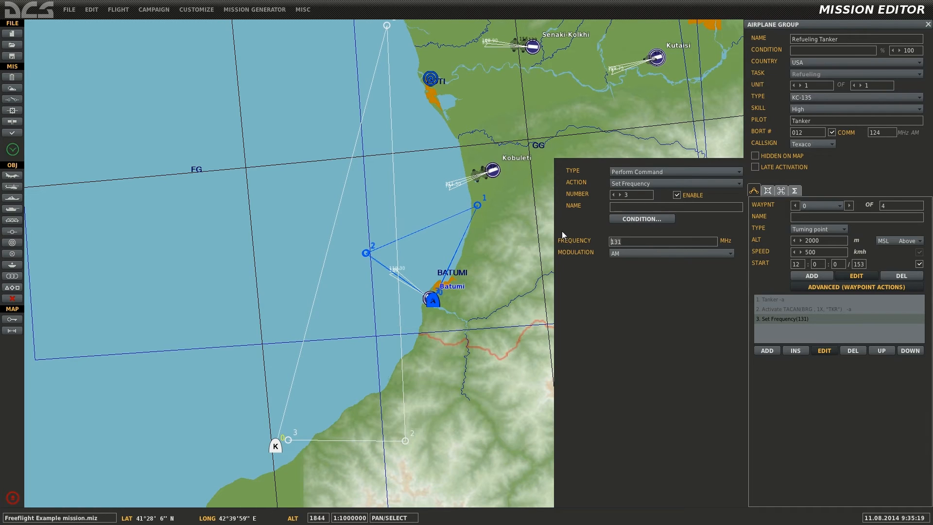
pyautogui.moveTo(675, 290)
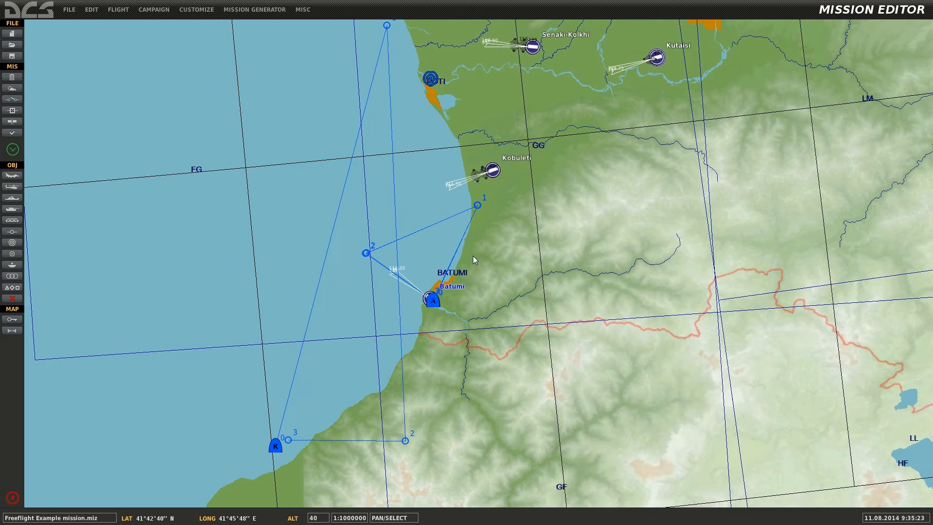
# - Show Batumi airfield's details on the map
pyautogui.click(432, 301)
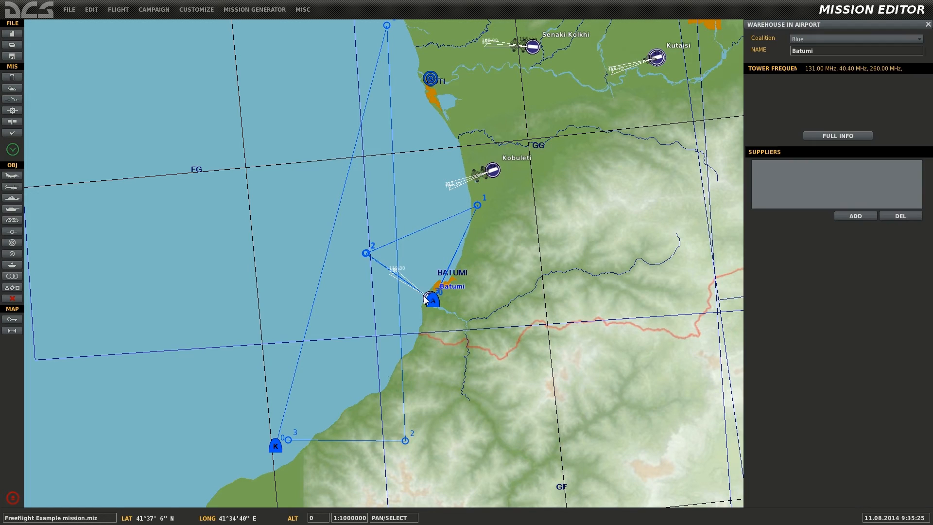